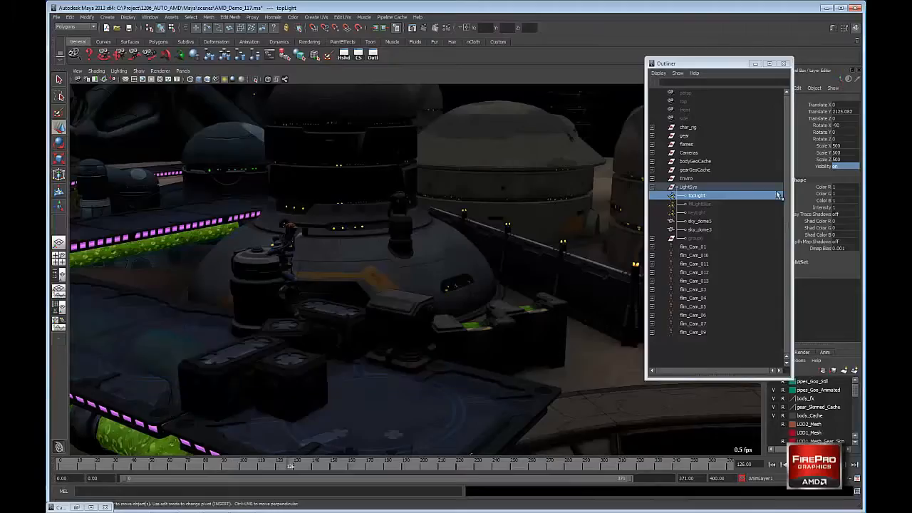
Select the fillLightBlue light and another LightRig light in the Outliner.
left_click(699, 204)
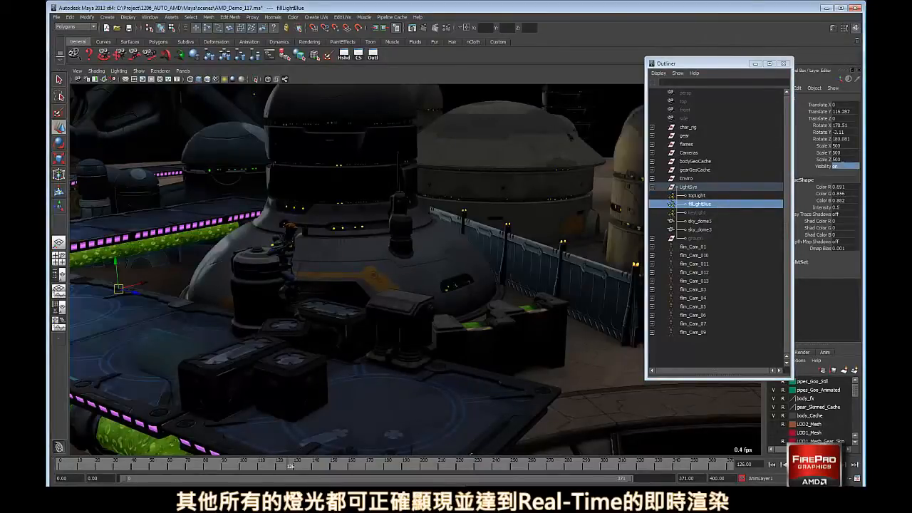
left_click(696, 212)
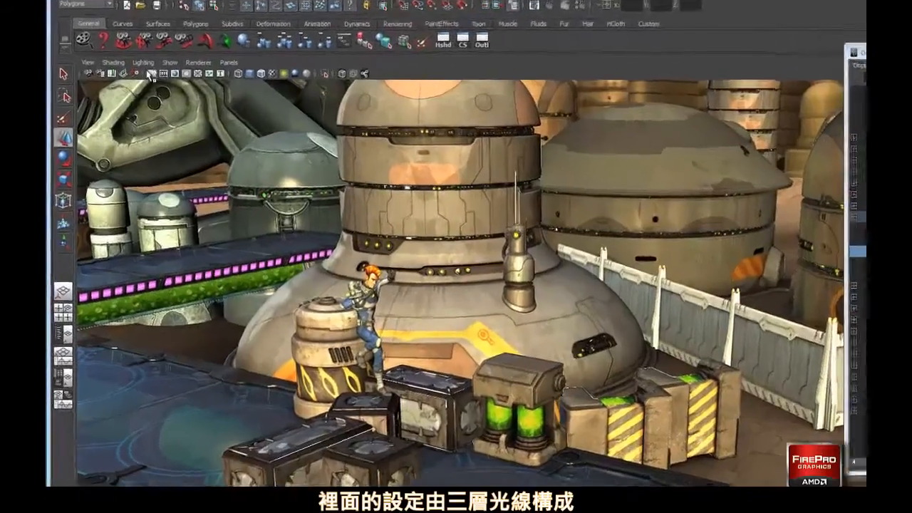
Open the Camera Sequencer to view the character through the shot cameras.
left_click(168, 62)
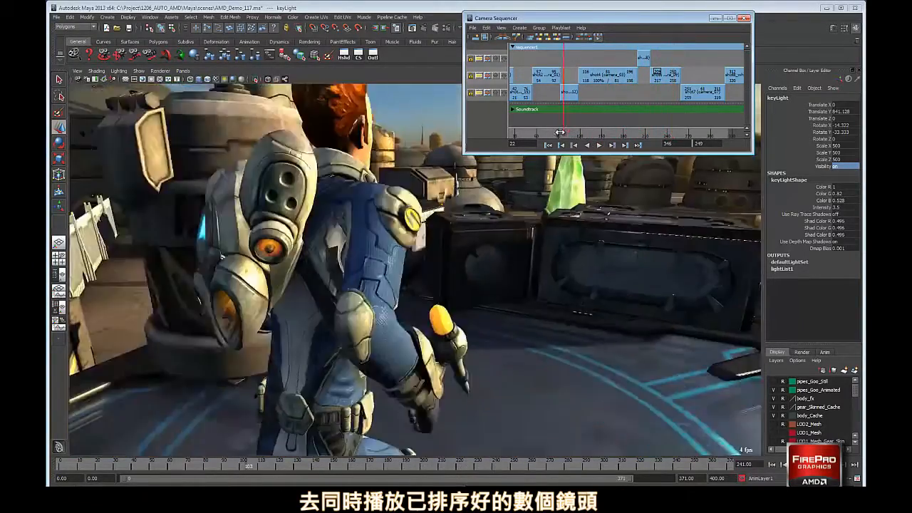
Play back the sequenced camera shots in the Camera Sequencer.
left_click(598, 145)
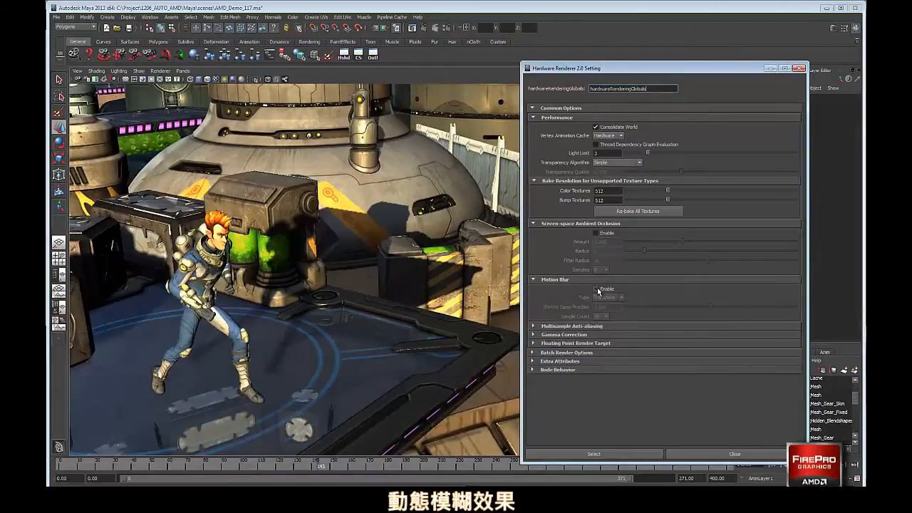
Enable Motion Blur in the Hardware Renderer 2.0 settings.
left_click(595, 289)
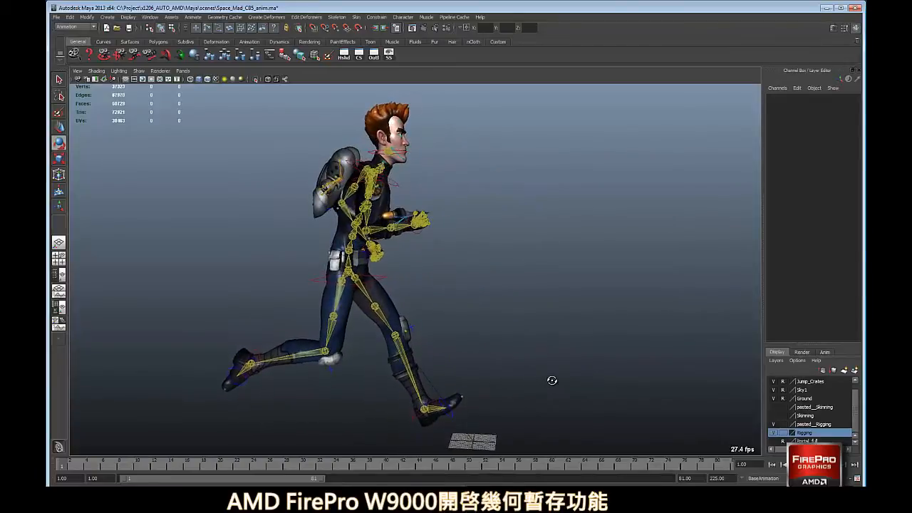
Select the Mesh_M_Body object in the AMD_Demo scene viewport.
left_click(342, 277)
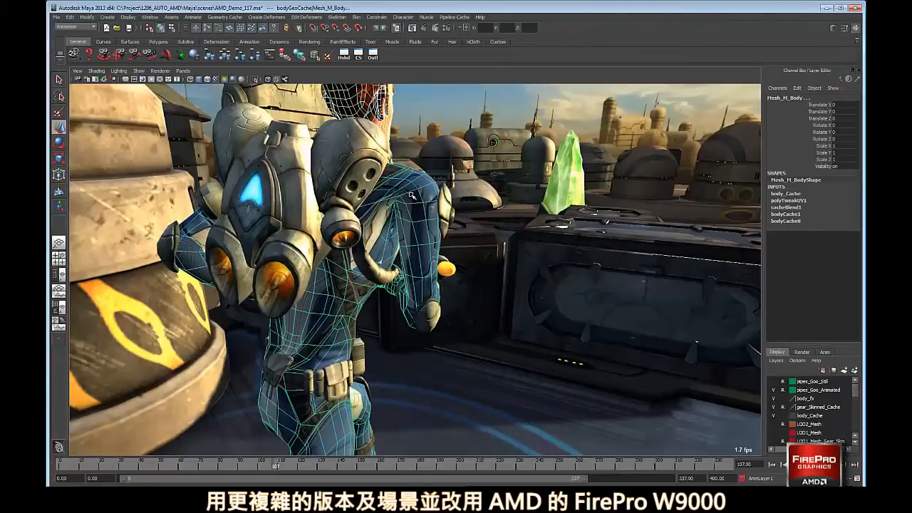
Start Geometry Cache > Import Cache and open the Anim_Extended_59_nk folder.
left_click(225, 17)
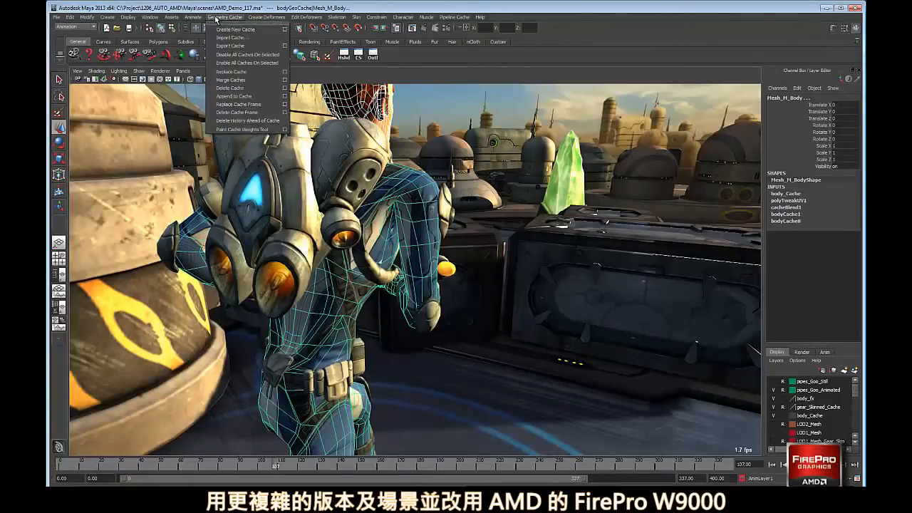
left_click(231, 37)
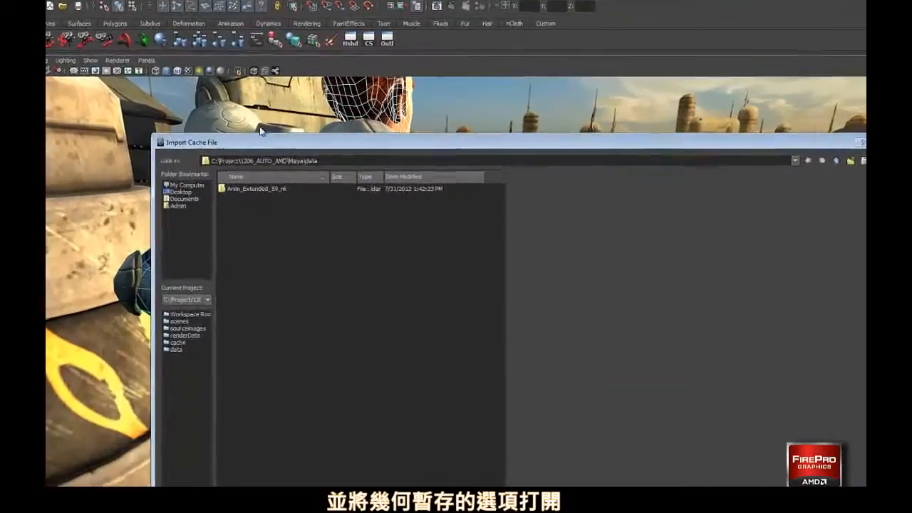
double_click(255, 188)
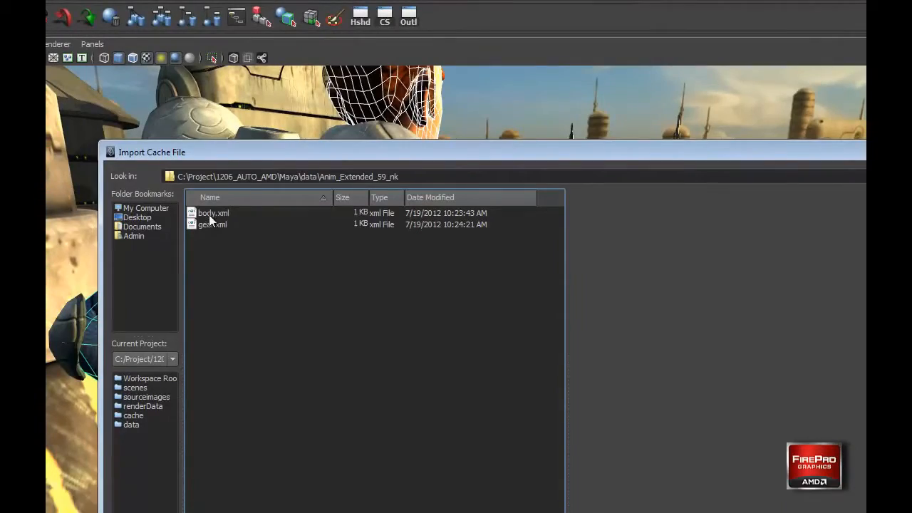